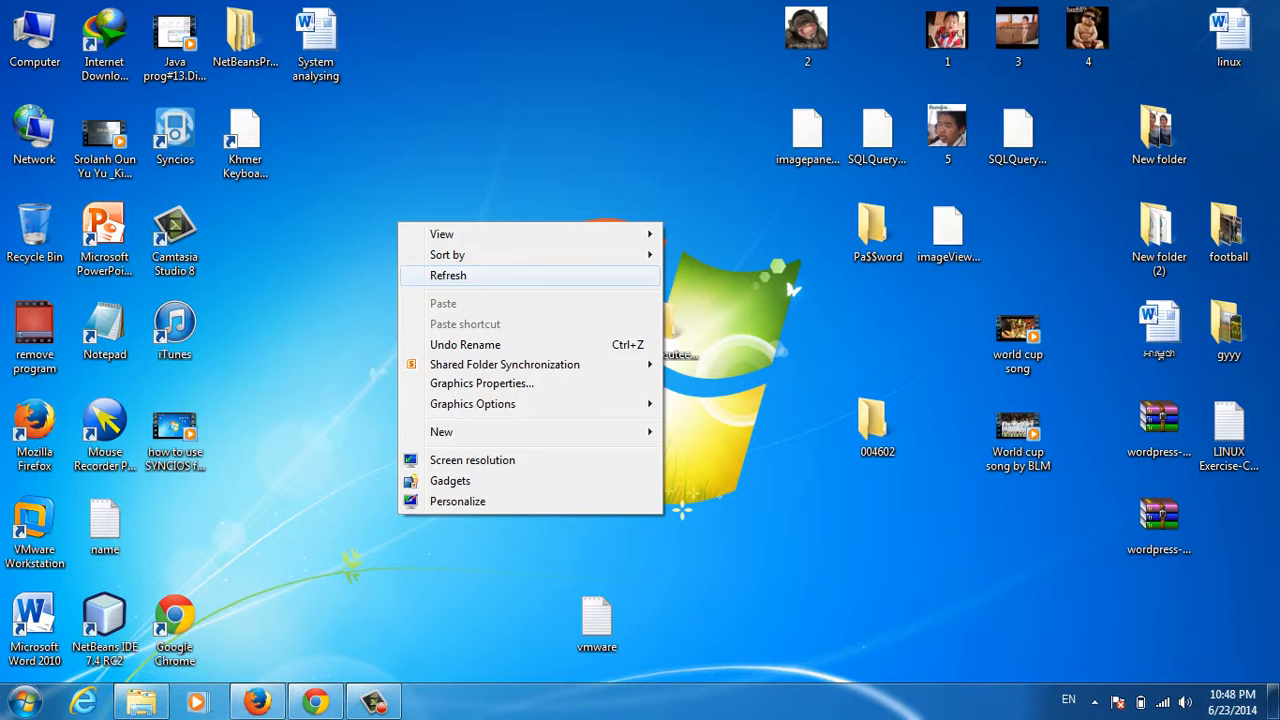
- Refresh the desktop and bring up the Start menu with Control Panel highlighted
left_click(448, 276)
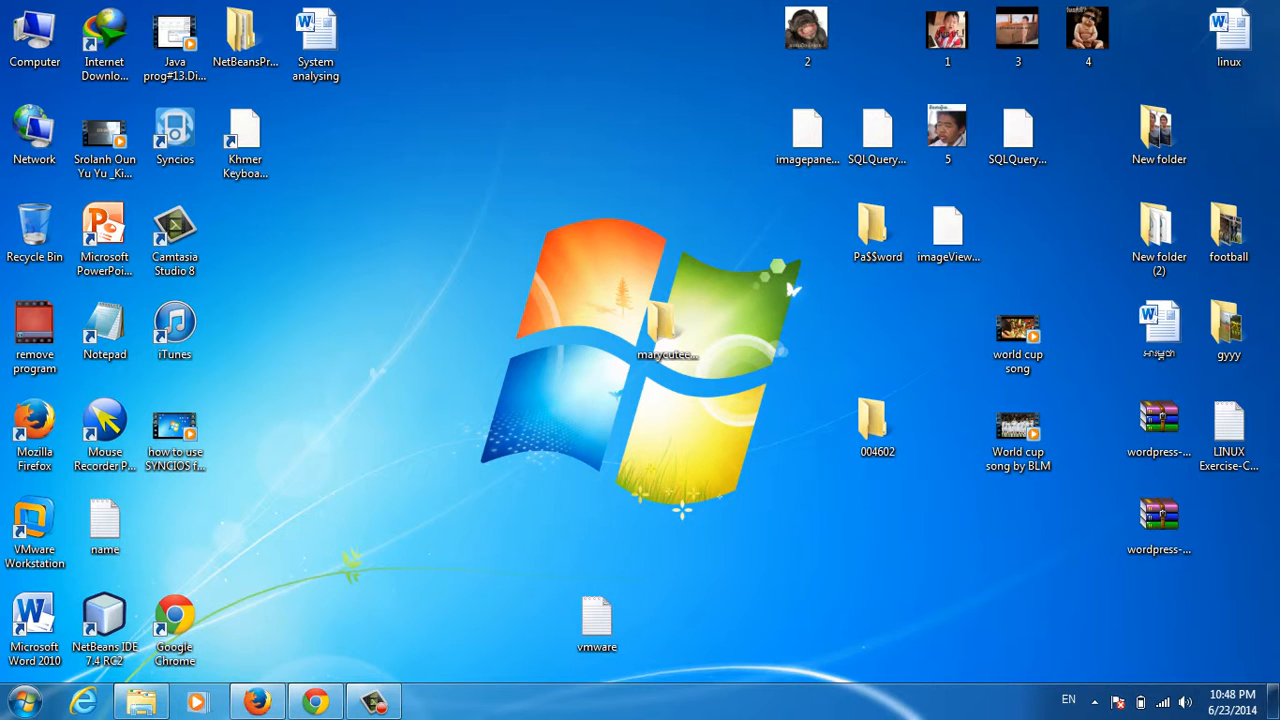
left_click(174, 232)
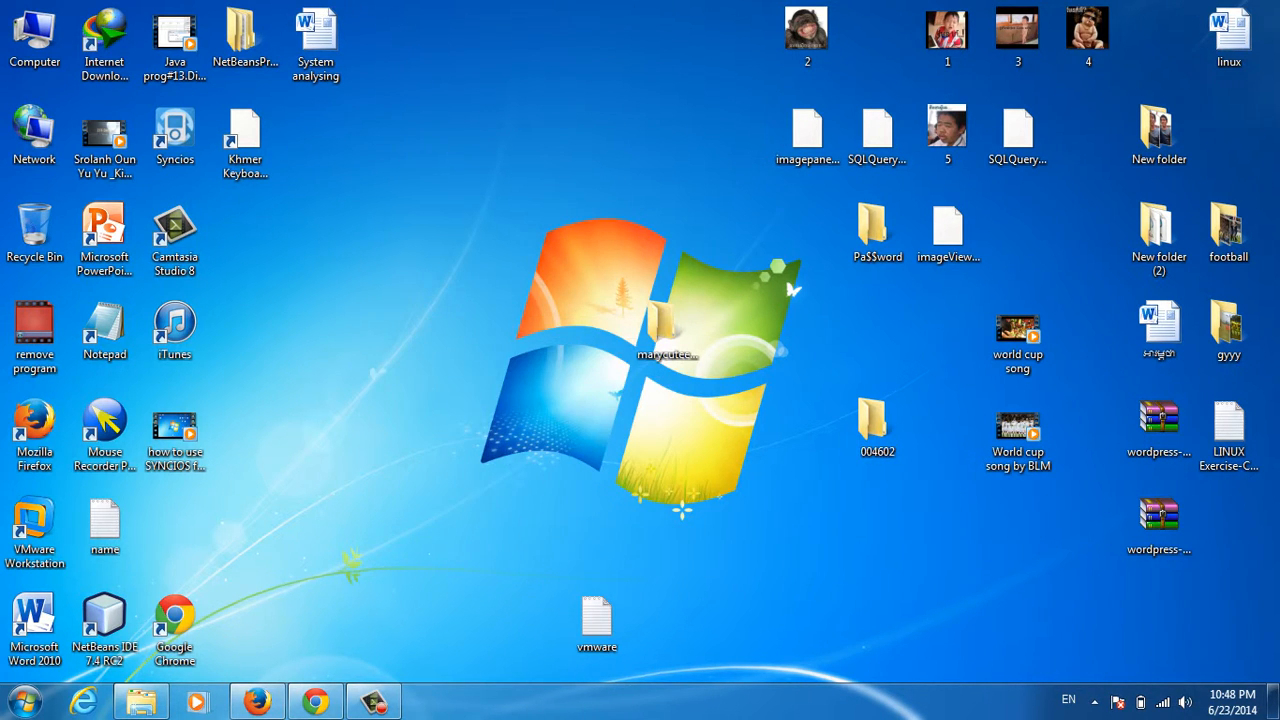
left_click(174, 128)
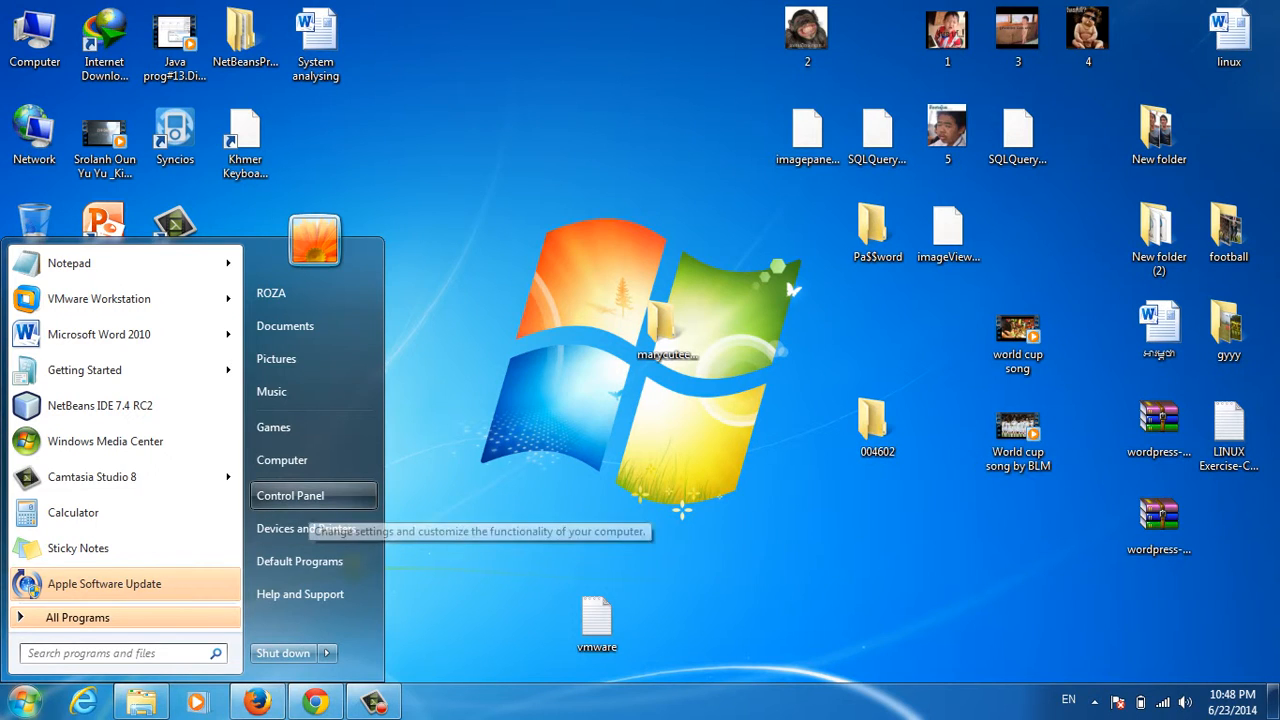
- Go from Control Panel into the Programs and Features list of installed programs
left_click(290, 496)
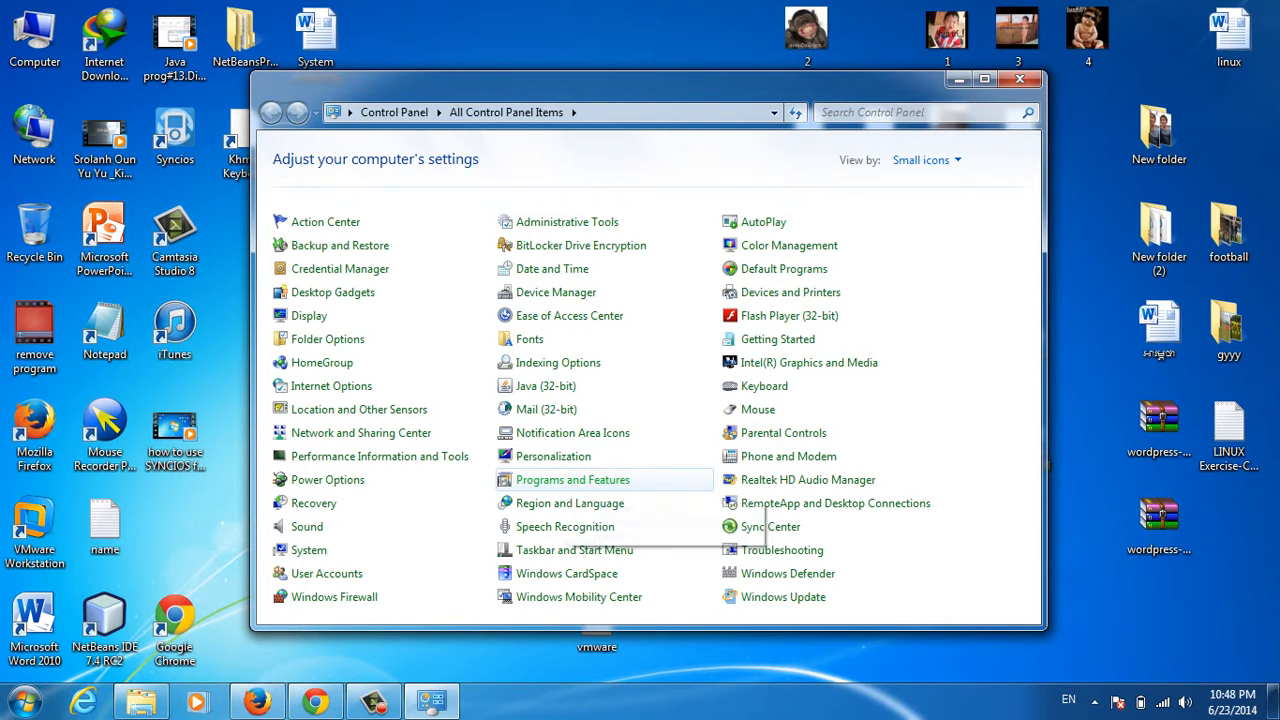
left_click(572, 480)
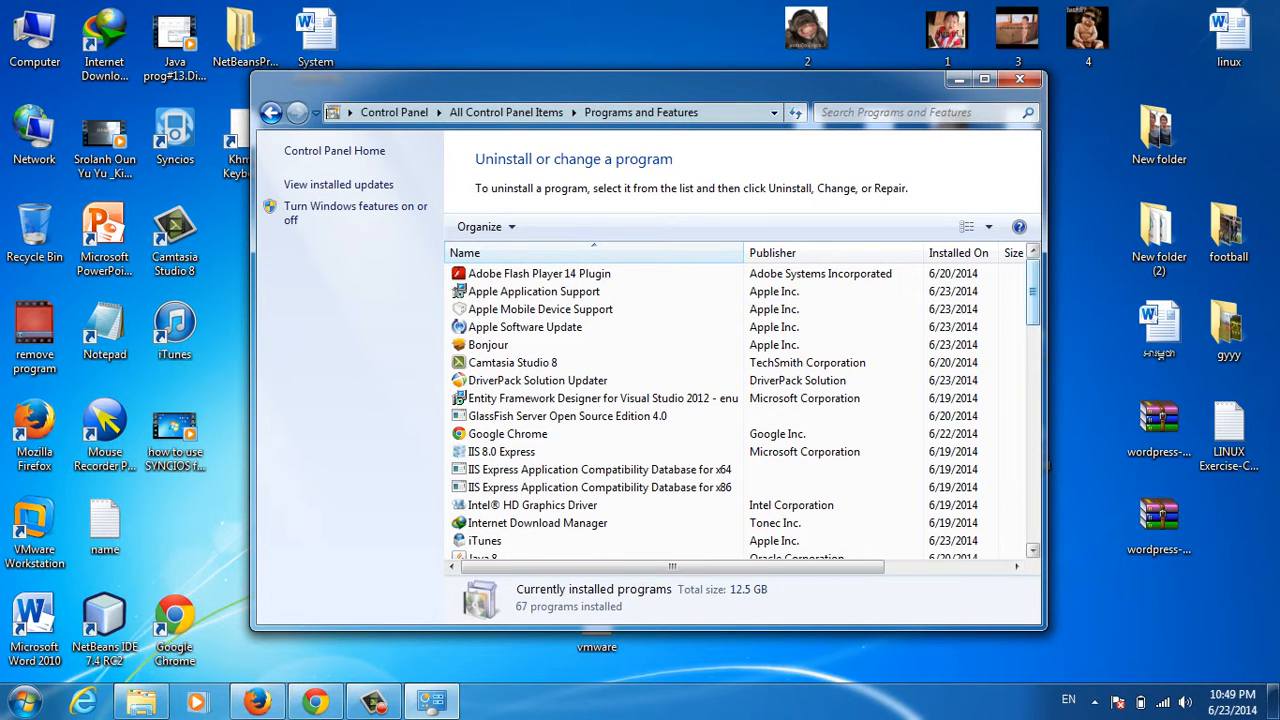
- Select Syncios version 4.0.0 by Anvsoft in the list and start its Uninstall
scroll("down", 3)
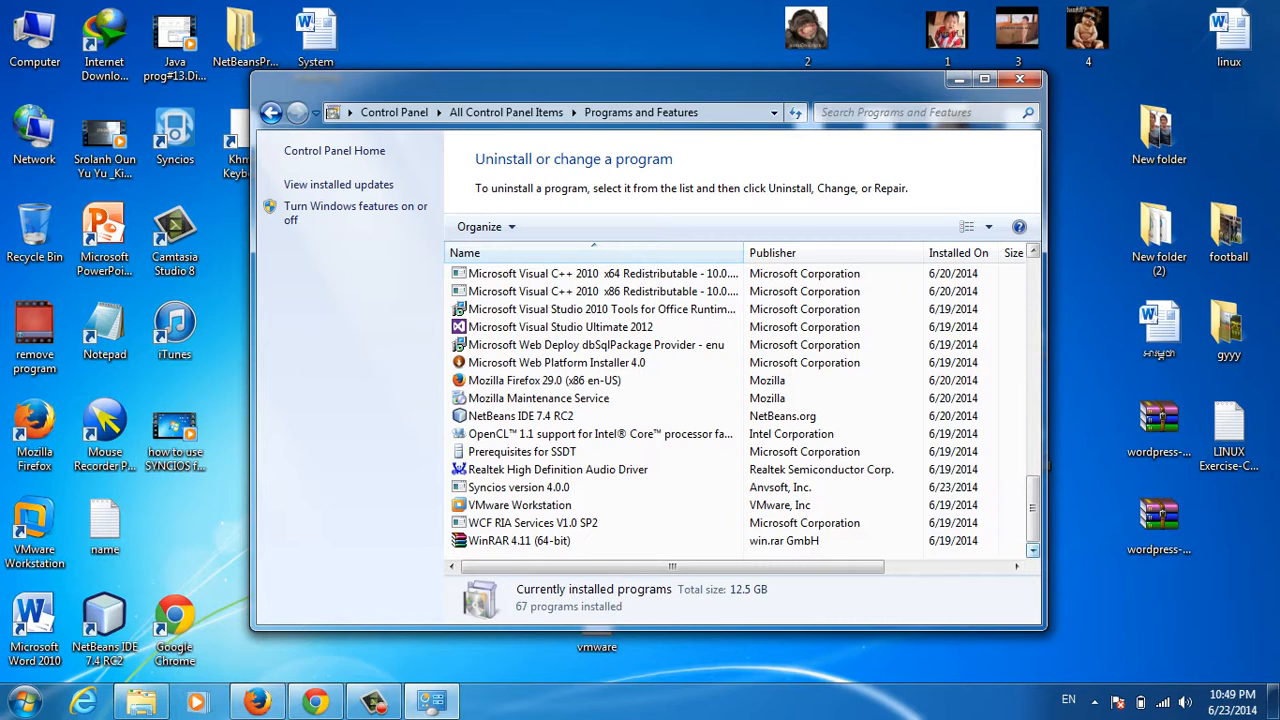
left_click(518, 488)
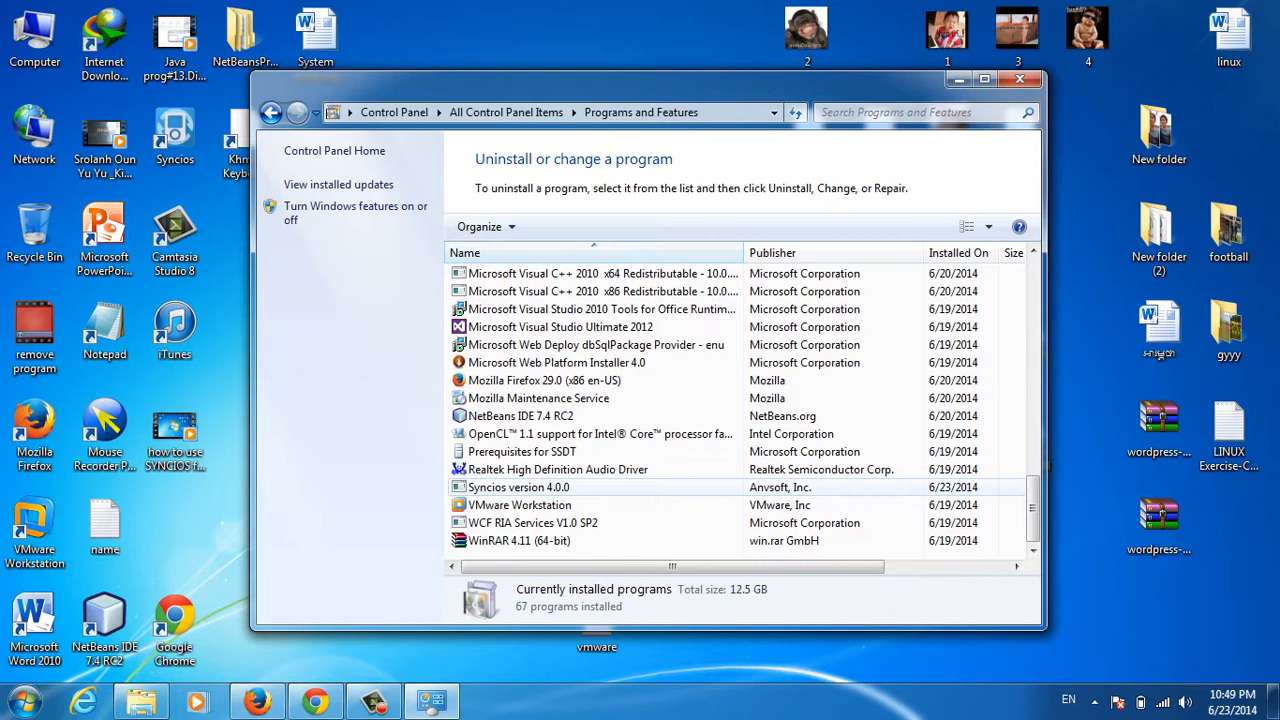
left_click(546, 488)
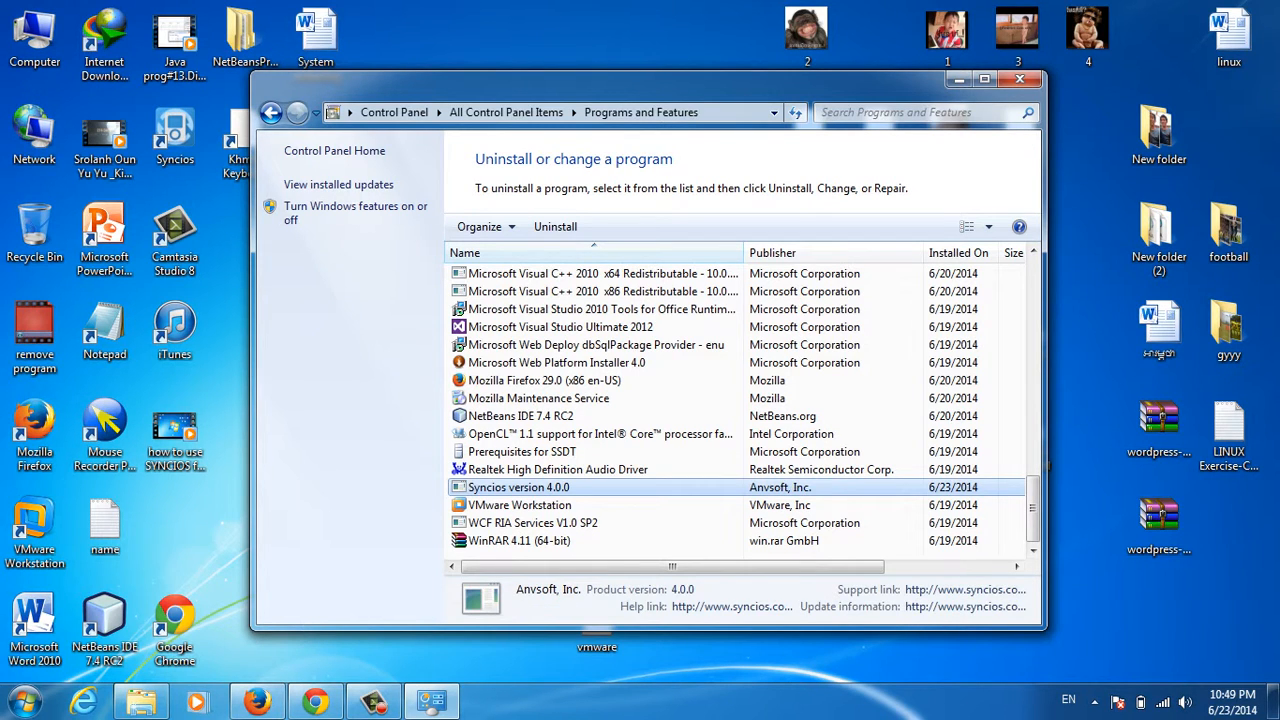
right_click(518, 488)
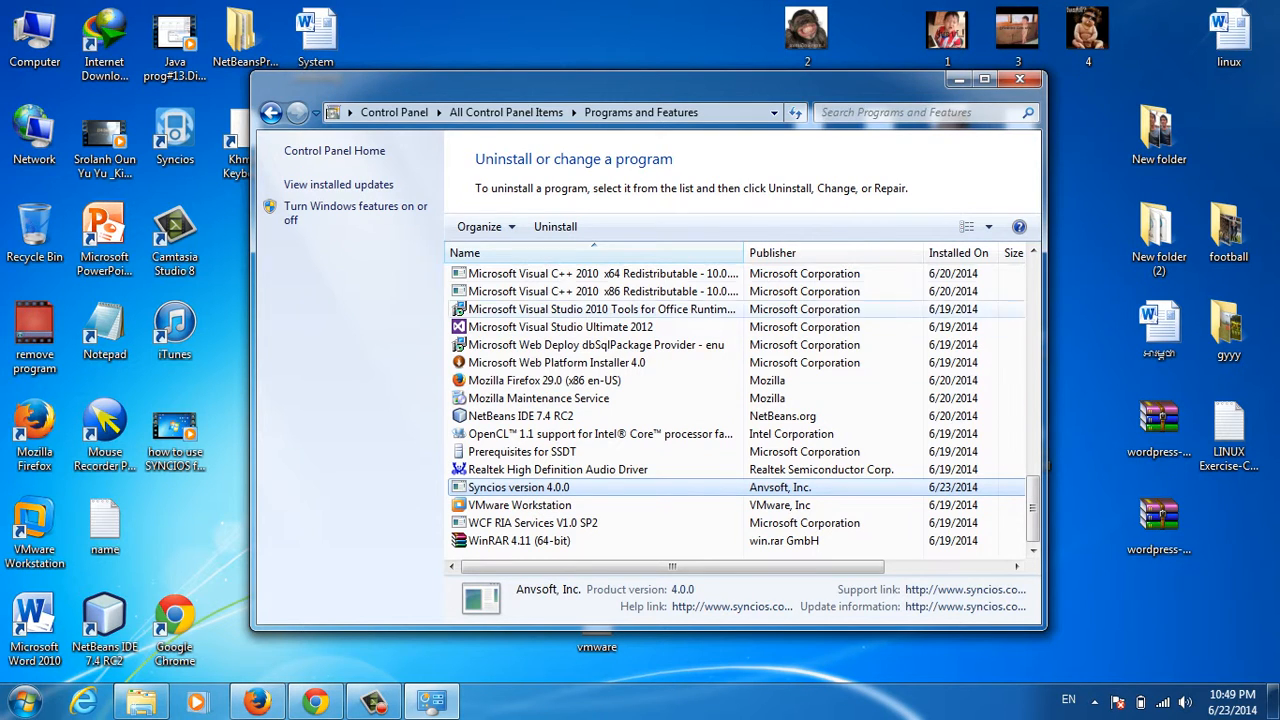
mouse_move(556, 226)
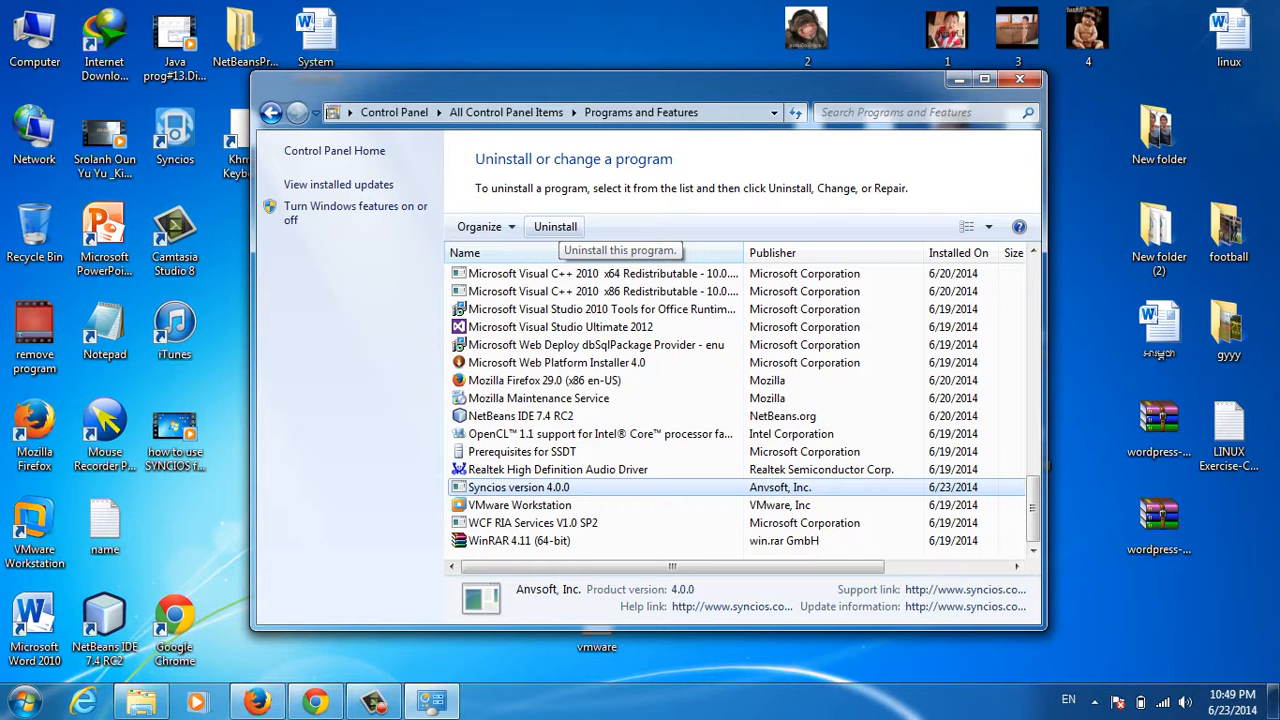
left_click(554, 226)
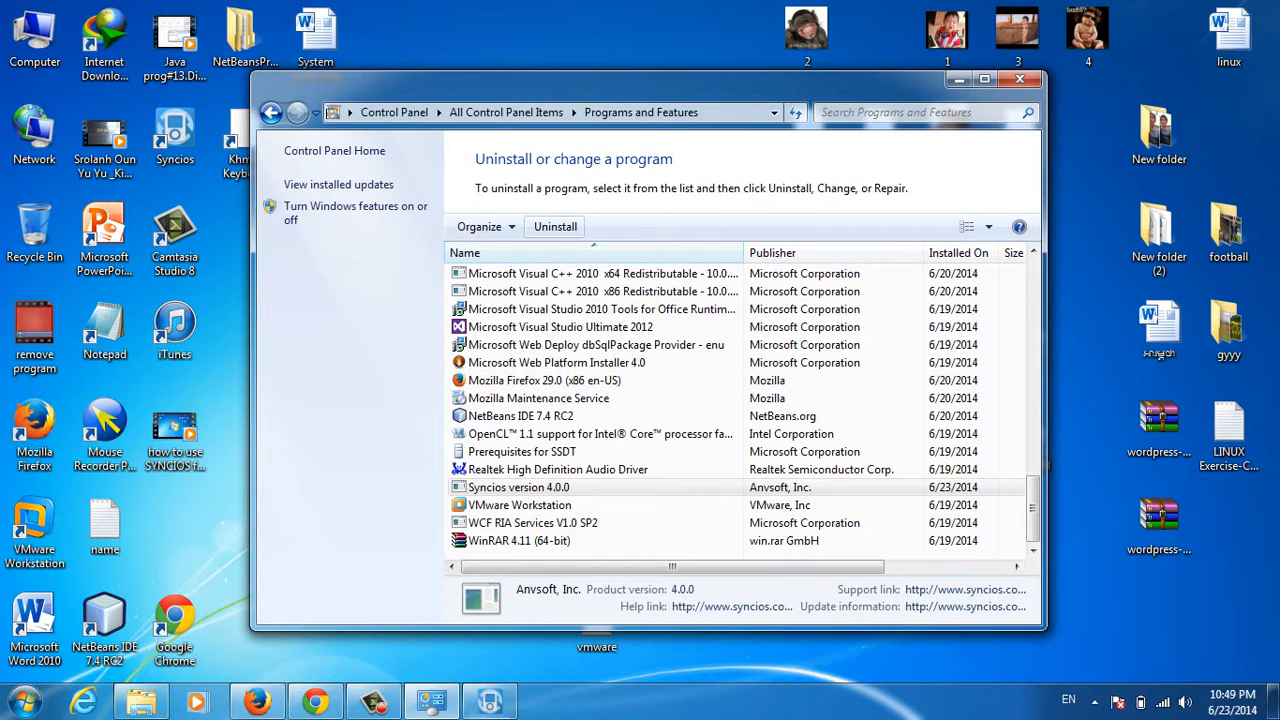
- Confirm Yes to remove Syncios, acknowledge completion, and close Programs and Features
left_click(556, 226)
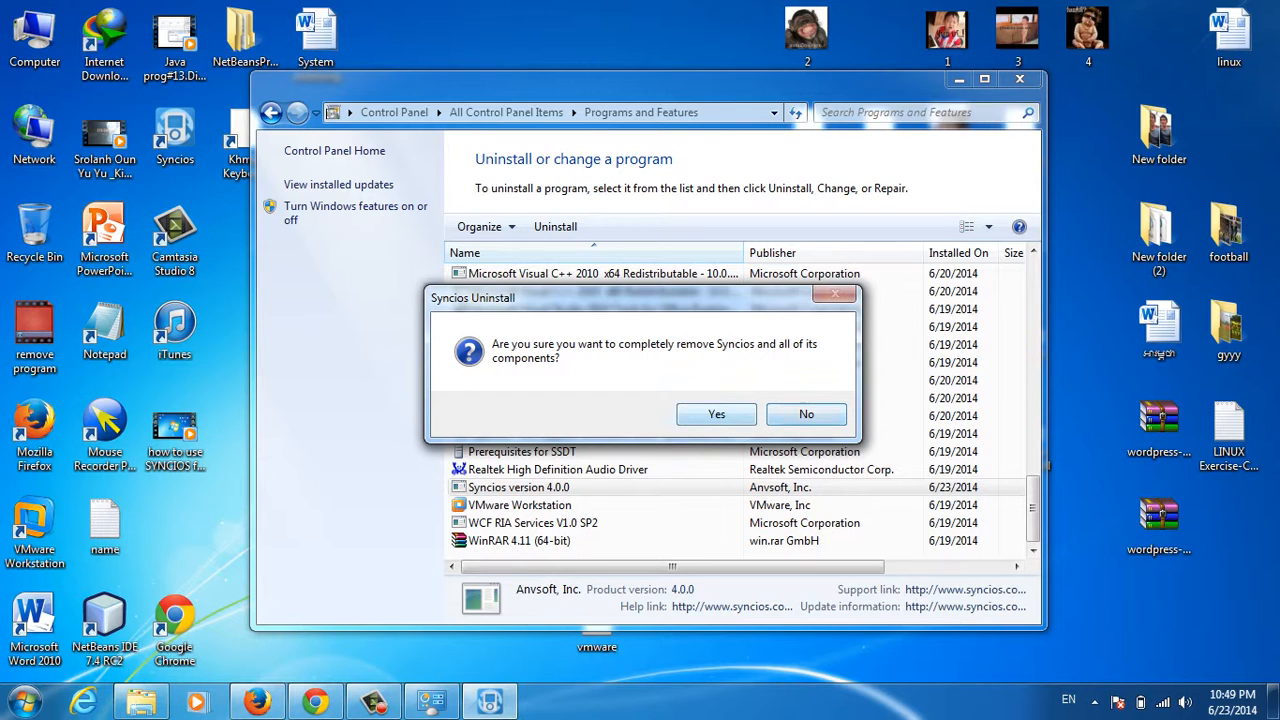
left_click(716, 414)
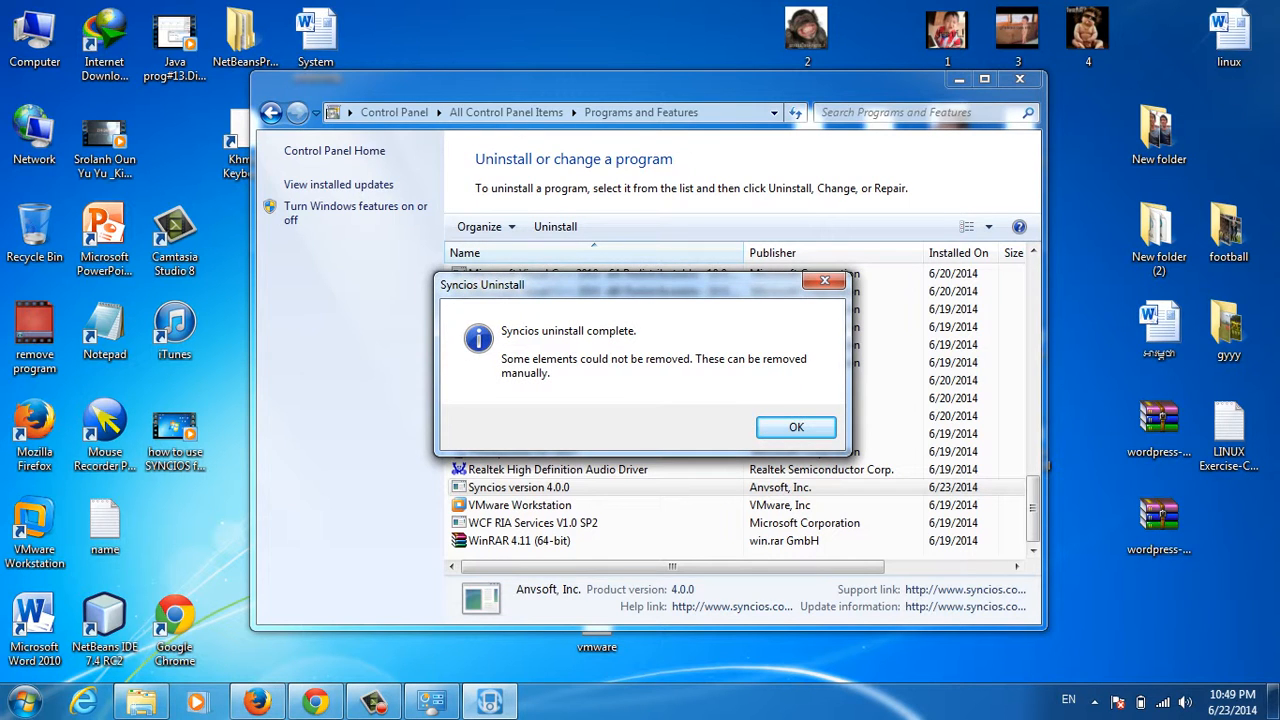
left_click(796, 428)
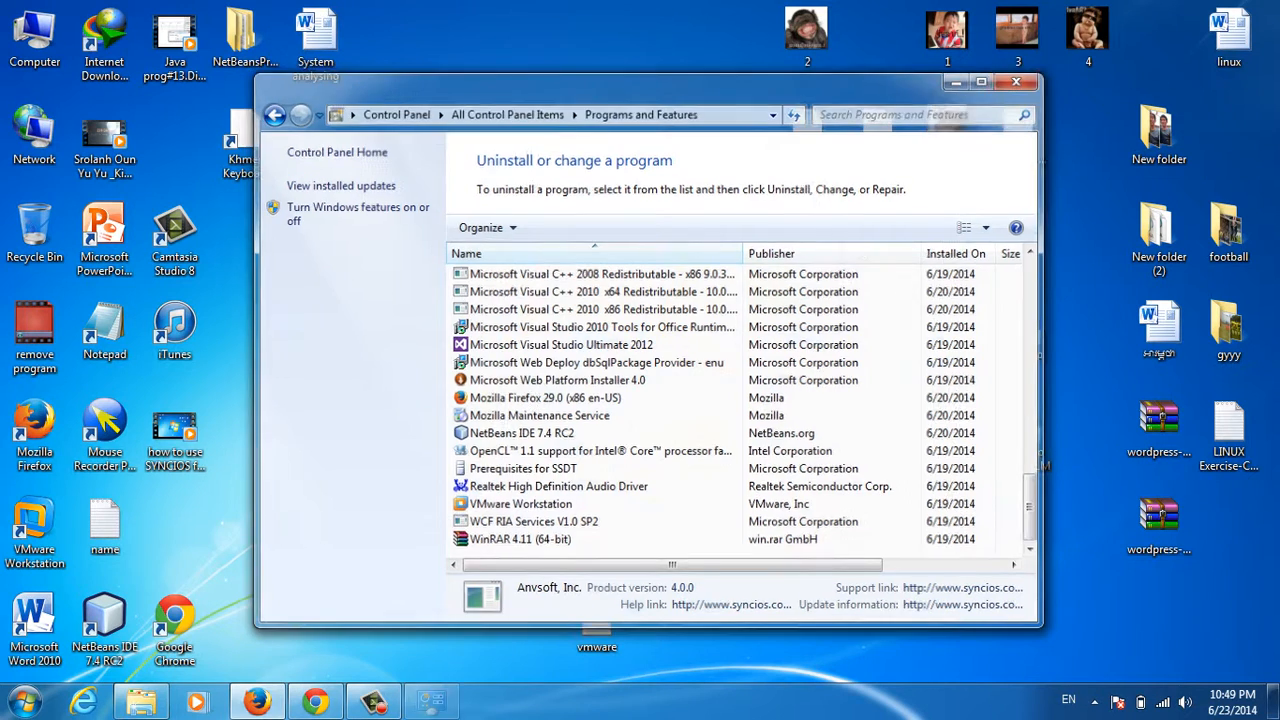
left_click(1016, 82)
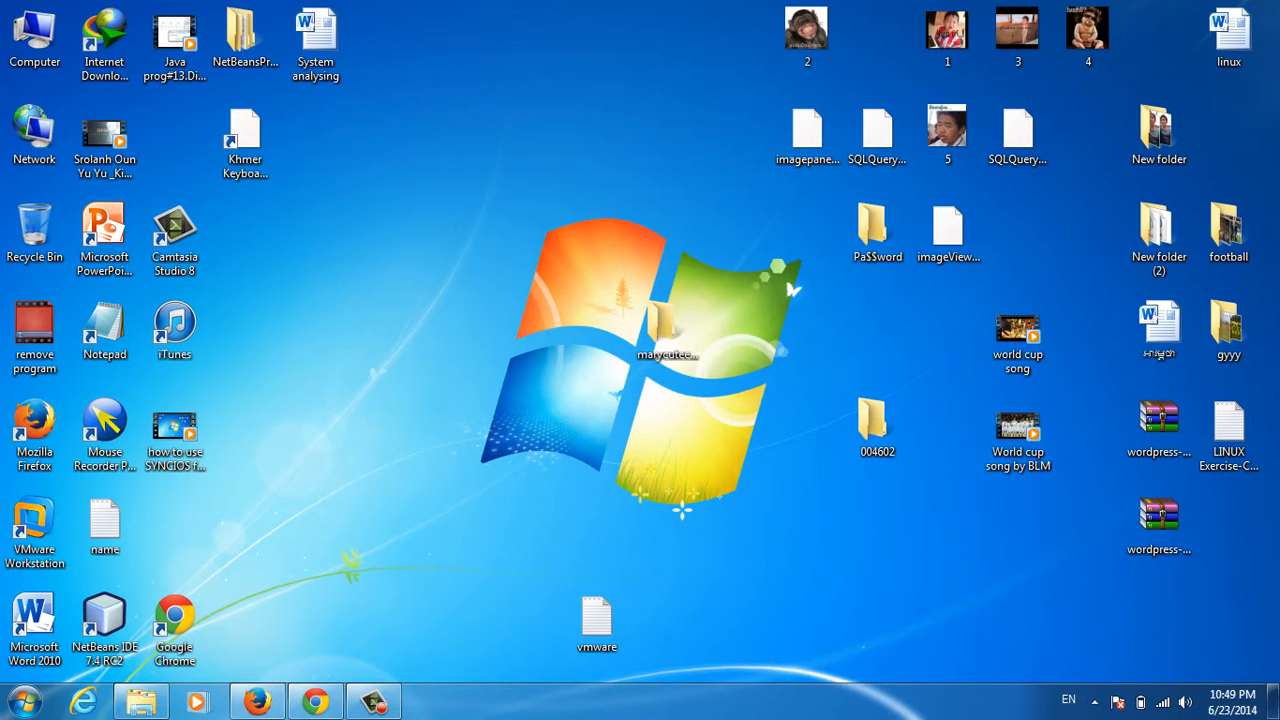